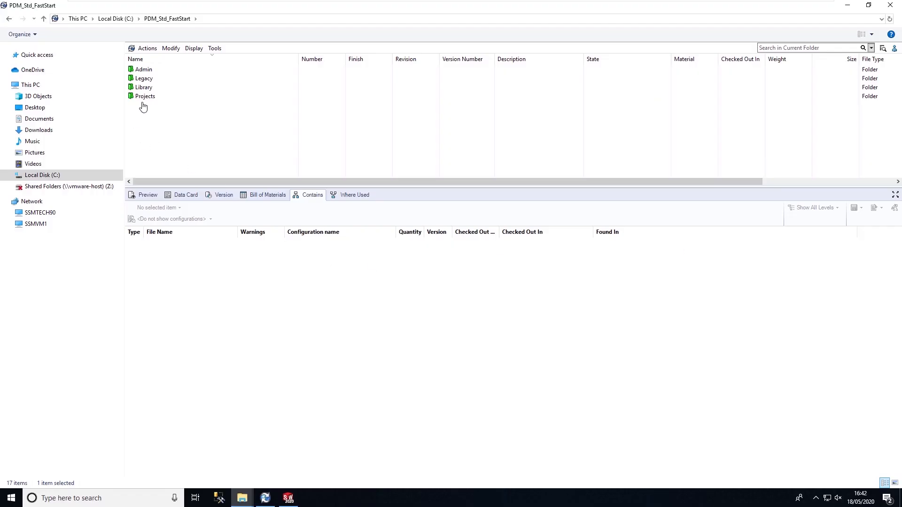
Launch Copy Tree on Light.SLDASM from the Projects > Flash Light folder
{"action": "left_click", "coordinate": [146, 96]}
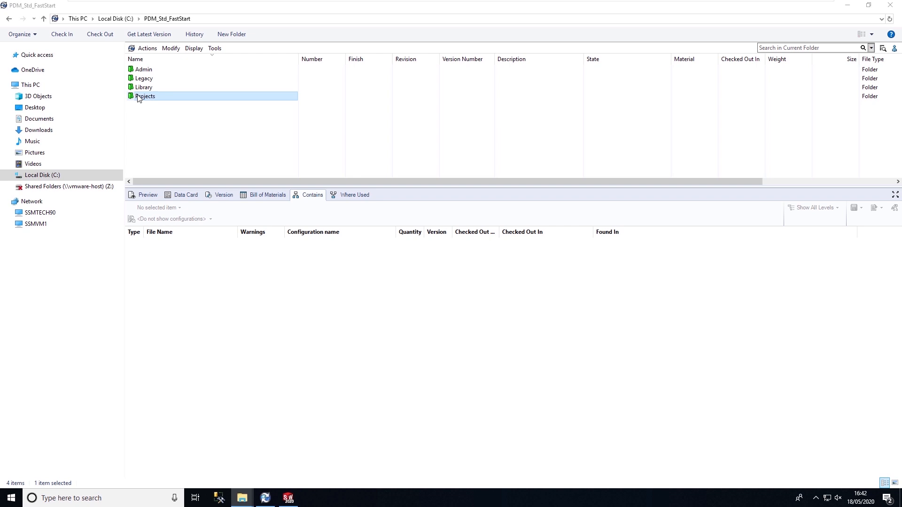
{"action": "double_click", "coordinate": [146, 96]}
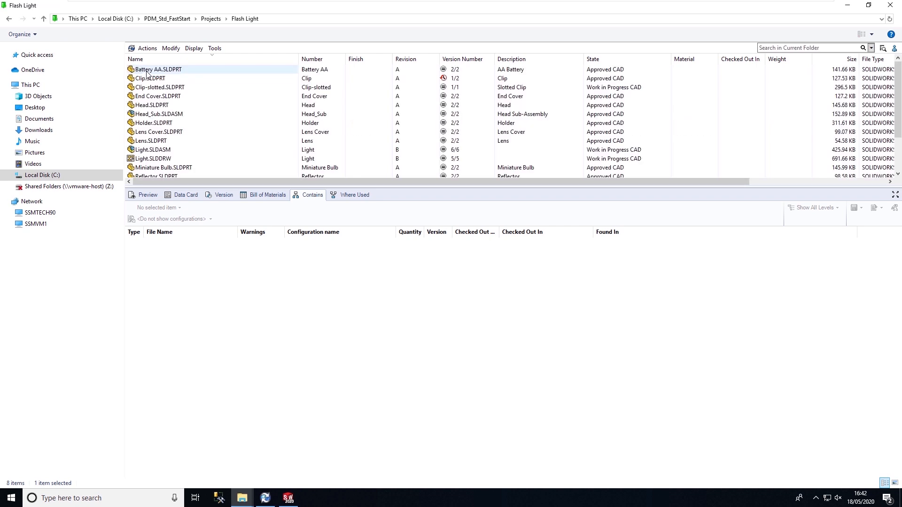
{"action": "left_click", "coordinate": [152, 149]}
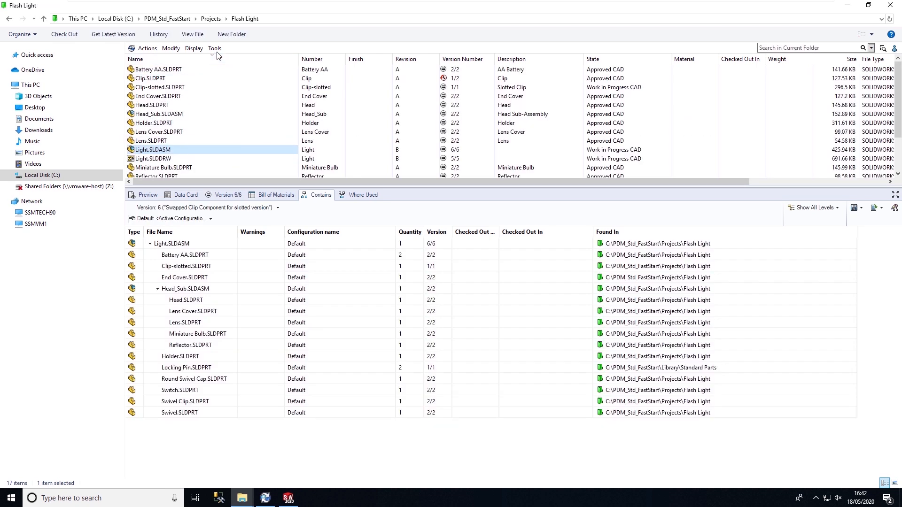
{"action": "left_click", "coordinate": [214, 48]}
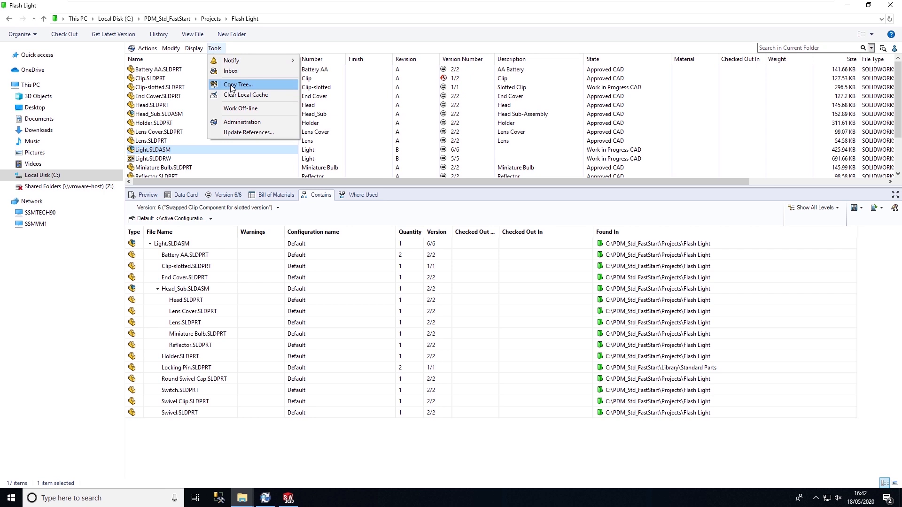
{"action": "left_click", "coordinate": [236, 84]}
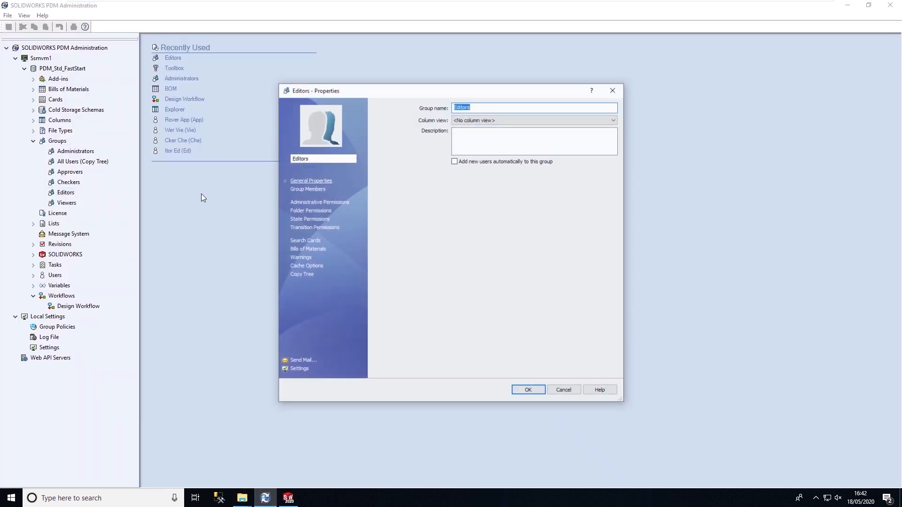
Mark the Library folder as excluded from Copy Tree in the Editors group properties
{"action": "left_click", "coordinate": [302, 275]}
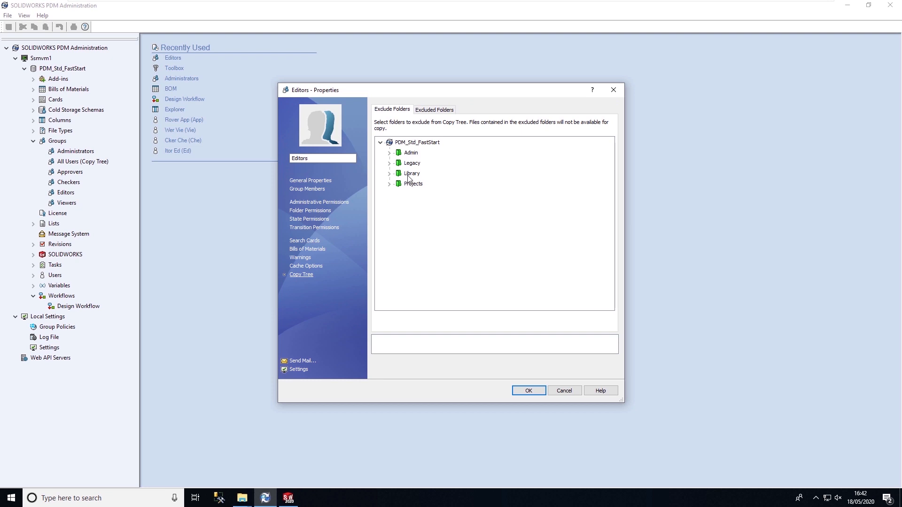
{"action": "left_click", "coordinate": [411, 173]}
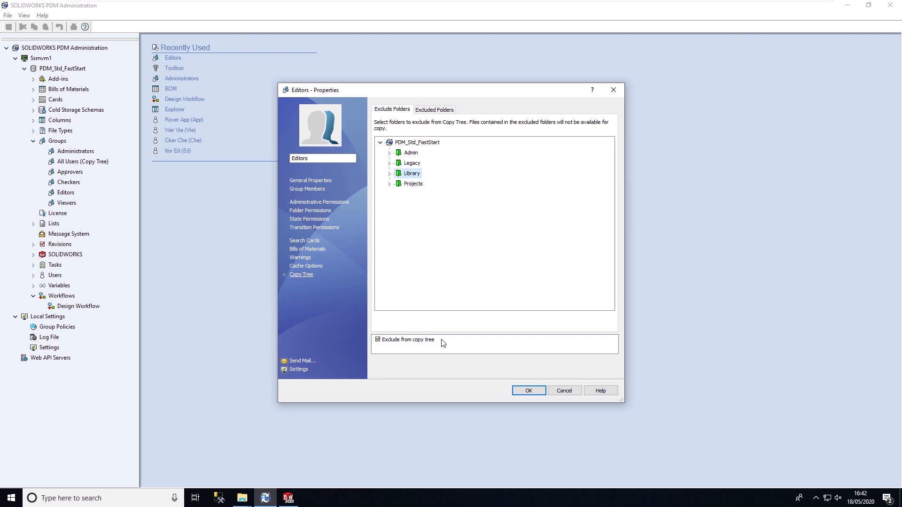
{"action": "mouse_move", "coordinate": [460, 349]}
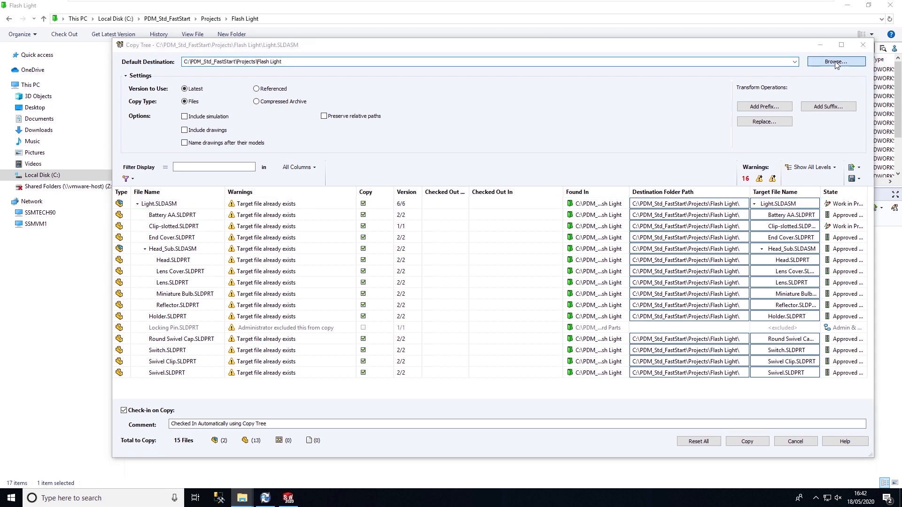
Set Projects\PRJ_0001 - FlashLight Mk1 as the destination and inspect the Battery AA duplicate warning
{"action": "left_click", "coordinate": [835, 62]}
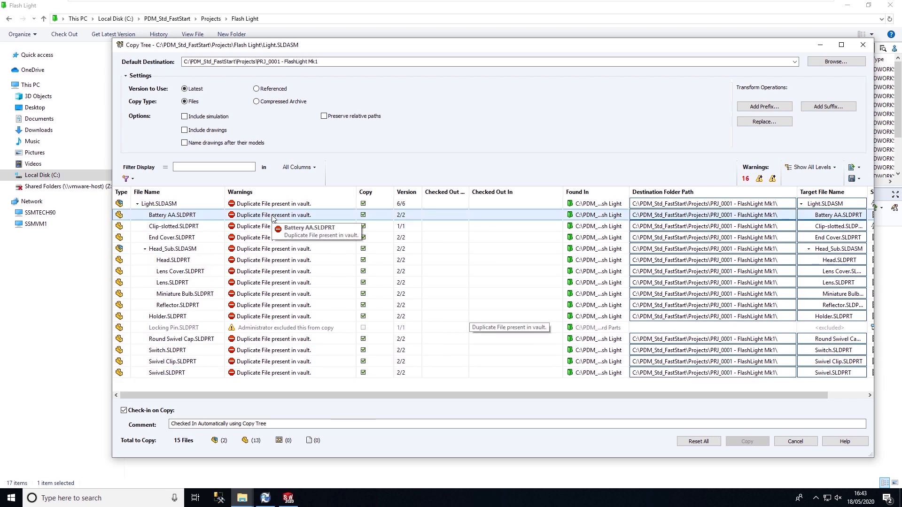
{"action": "left_click", "coordinate": [160, 203]}
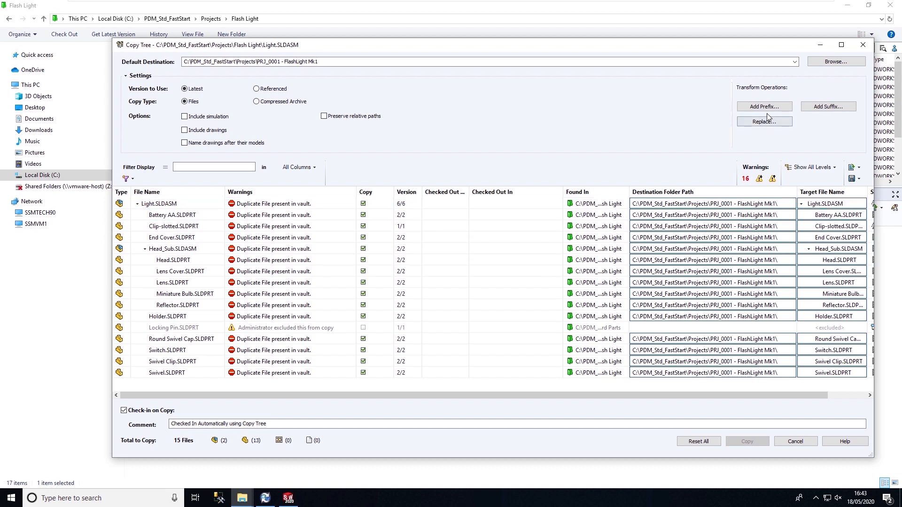
{"action": "mouse_move", "coordinate": [829, 106]}
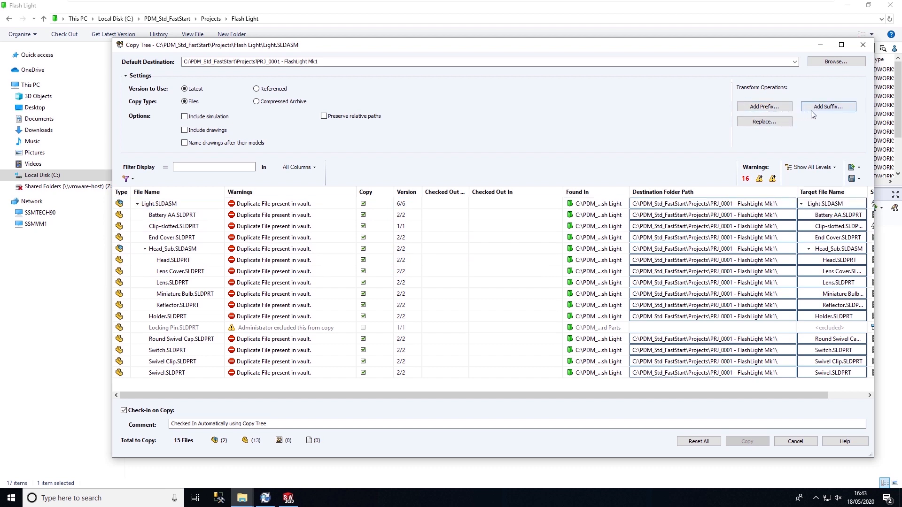
{"action": "mouse_move", "coordinate": [764, 106]}
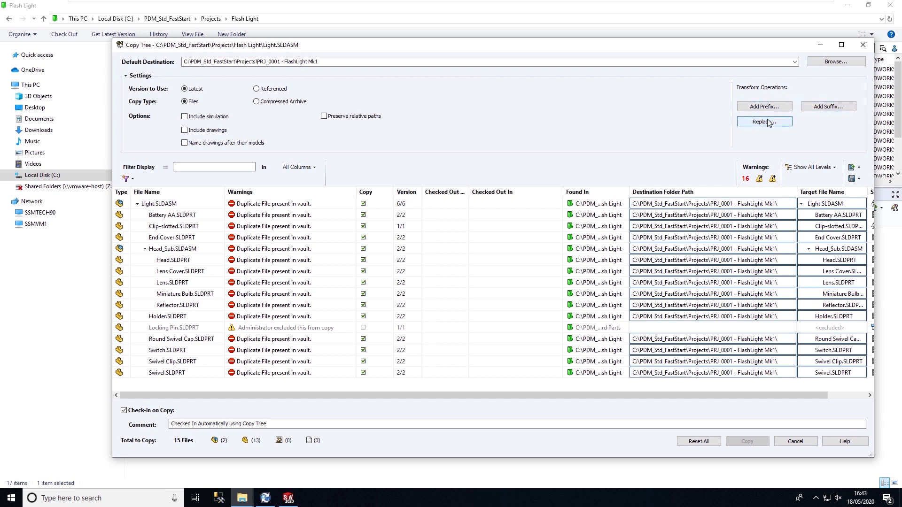
Replace Lens.sldprt with Lens Cover.sldprt in the target file names
{"action": "left_click", "coordinate": [763, 121]}
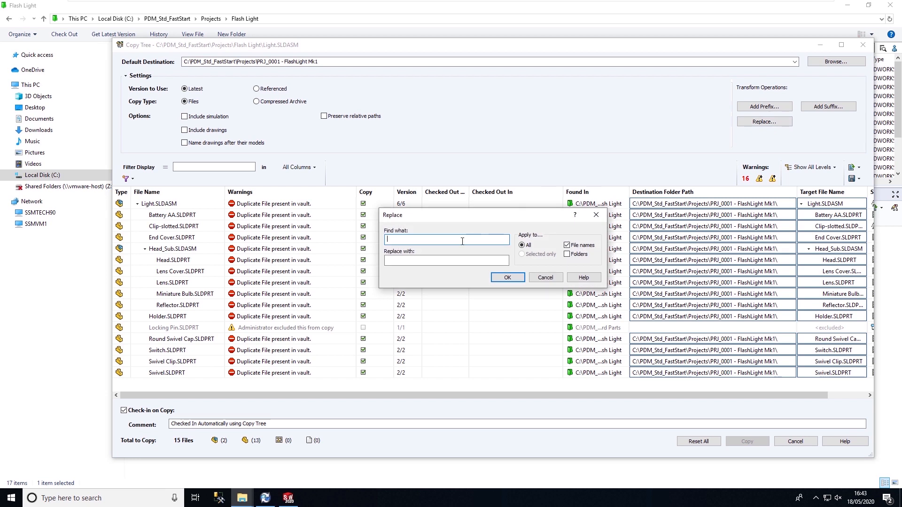
{"action": "type", "text": "Lens.sldpr"}
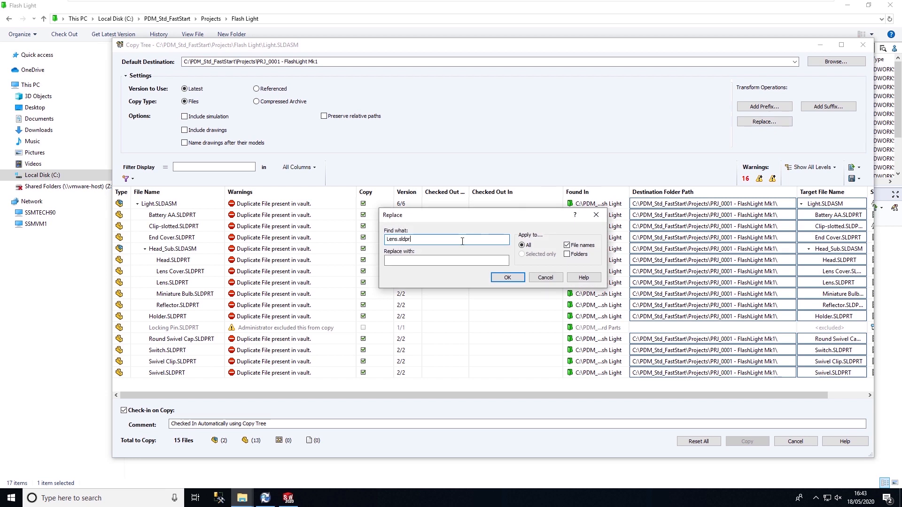
{"action": "type", "text": "L"}
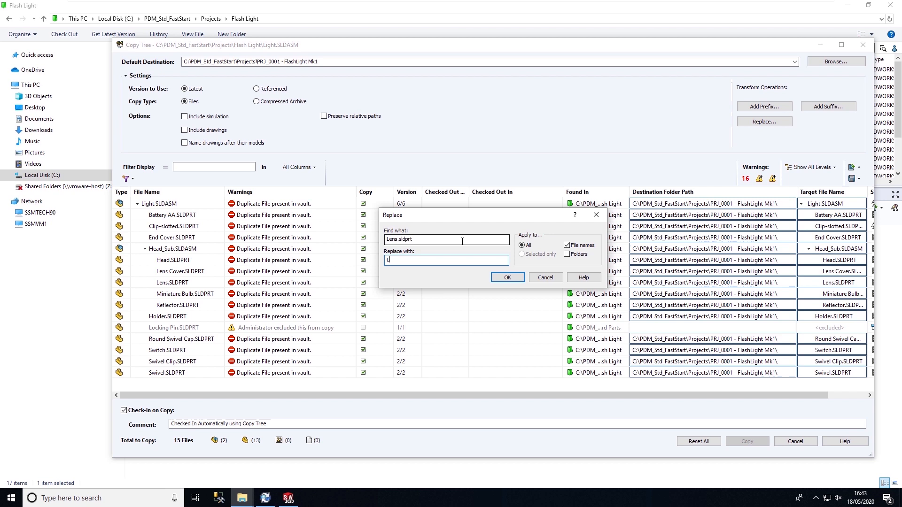
{"action": "type", "text": "ens Cover"}
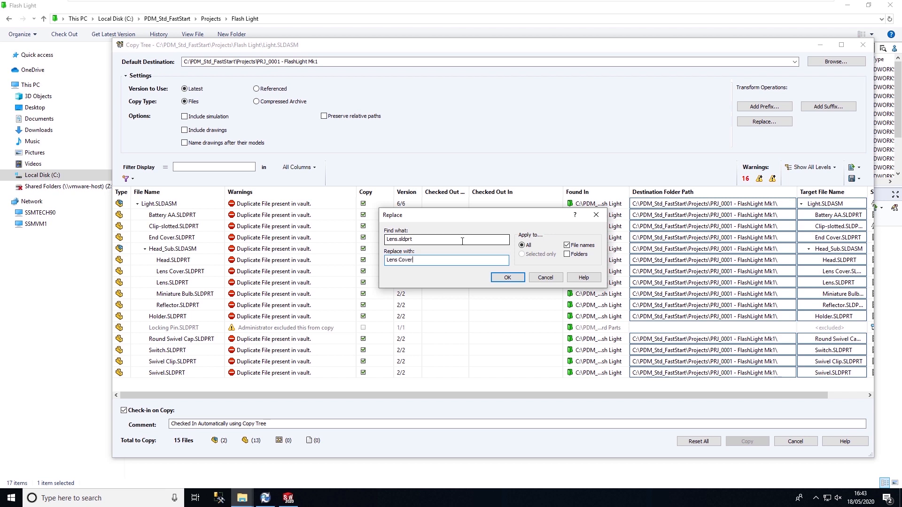
{"action": "type", "text": ".sldprt"}
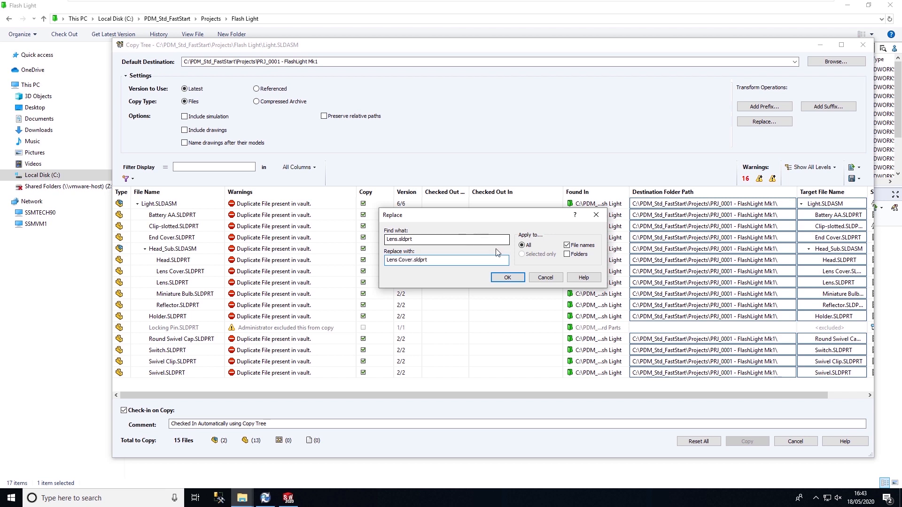
{"action": "left_click", "coordinate": [506, 277]}
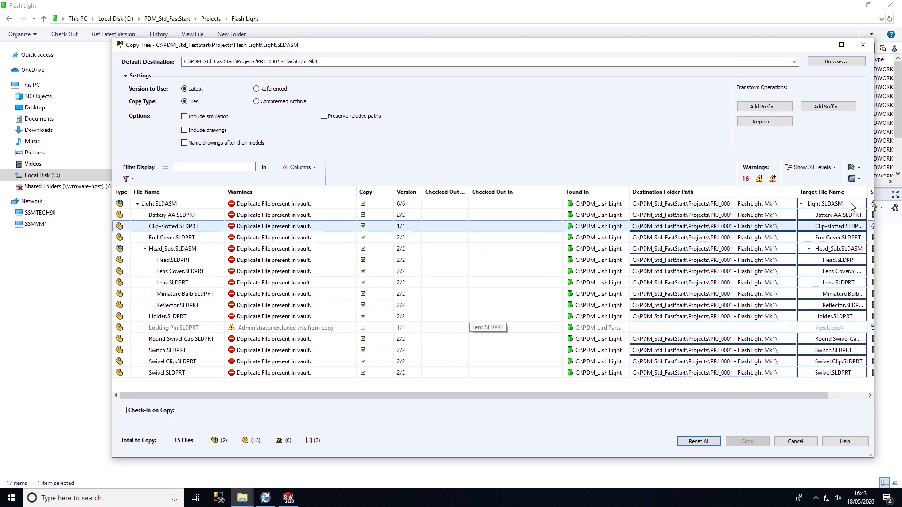
Append the _Mk1 suffix to all target file names, clearing the duplicate warnings
{"action": "left_click", "coordinate": [827, 106]}
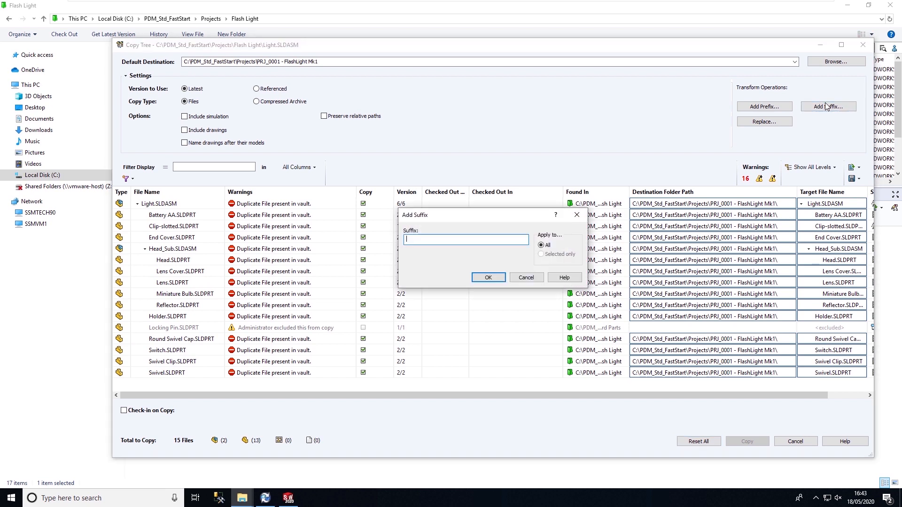
{"action": "type", "text": "_Mk1"}
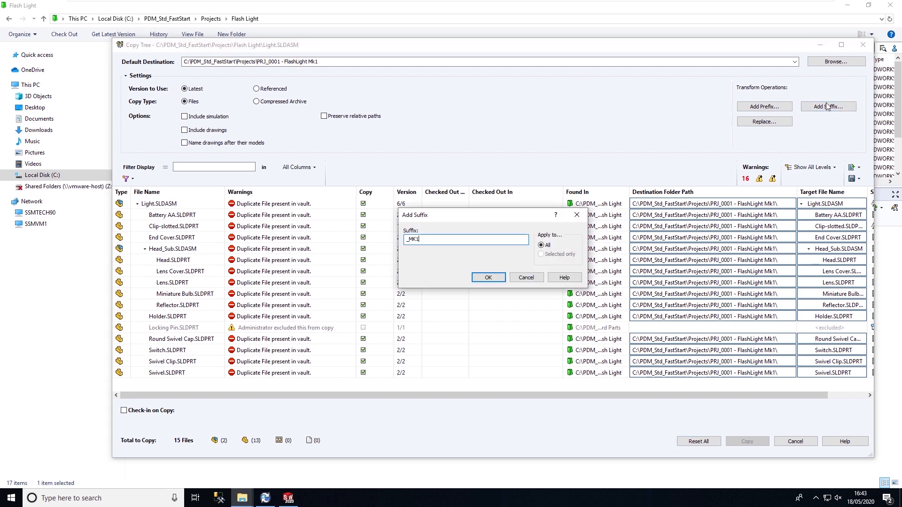
{"action": "left_click", "coordinate": [487, 277]}
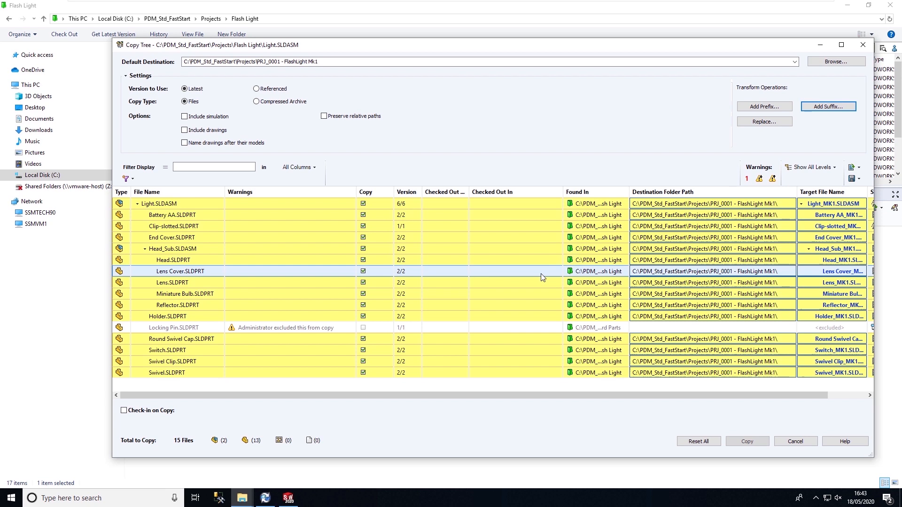
{"action": "left_click", "coordinate": [157, 203]}
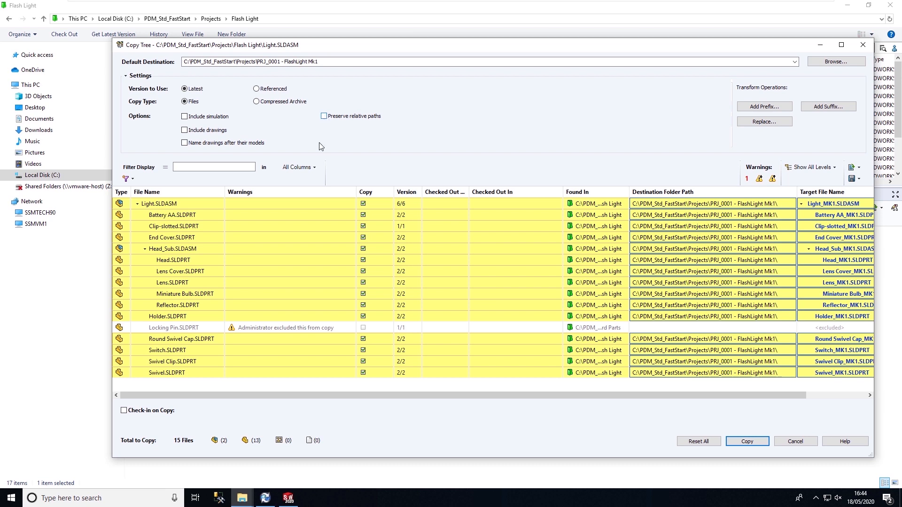
Enable Check-in on Copy with the 'Checked In Automatically using Copy Tree' comment and run the copy
{"action": "left_click", "coordinate": [124, 410]}
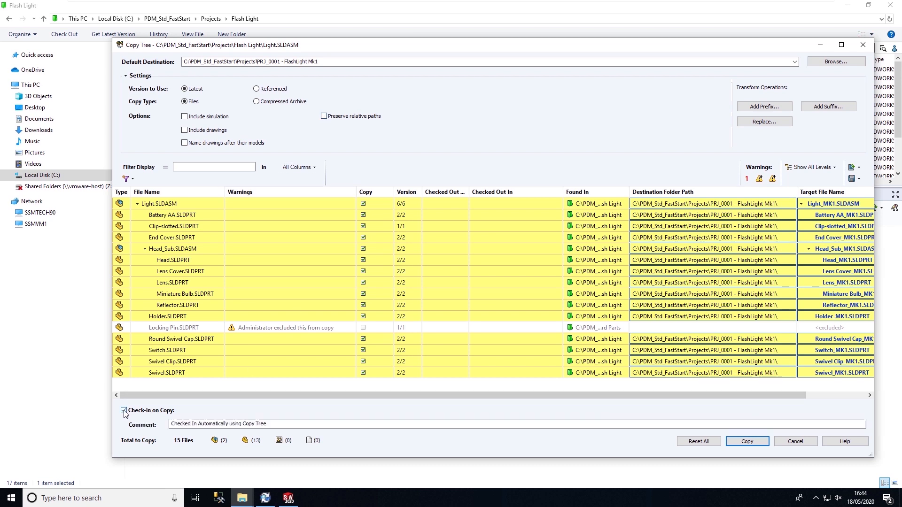
{"action": "left_click", "coordinate": [123, 411]}
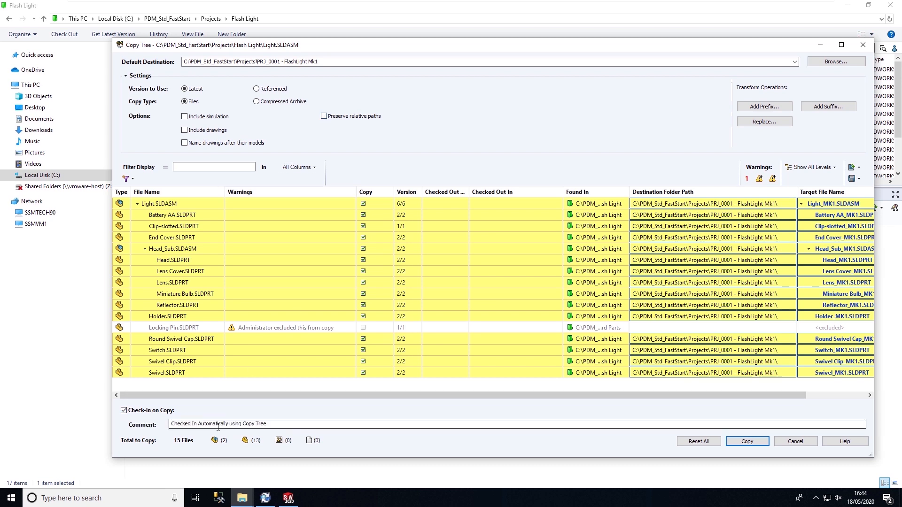
{"action": "mouse_move", "coordinate": [641, 416]}
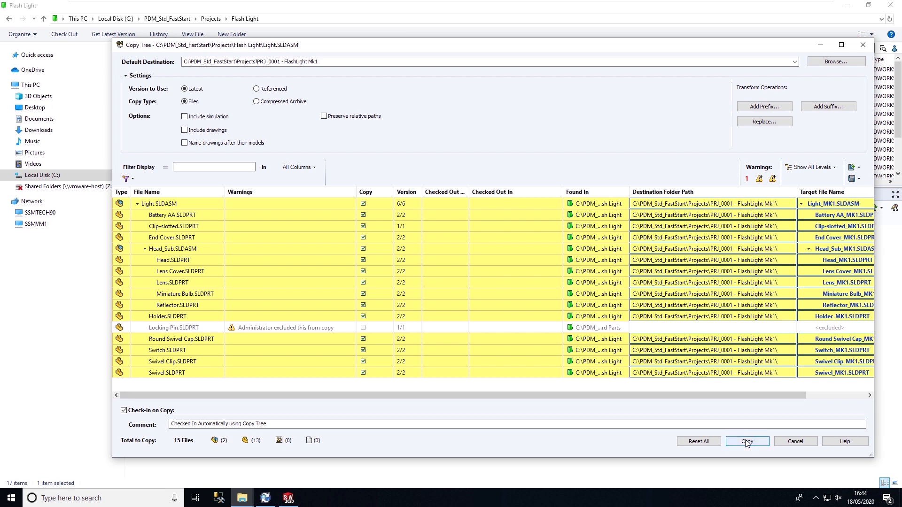
{"action": "left_click", "coordinate": [746, 442]}
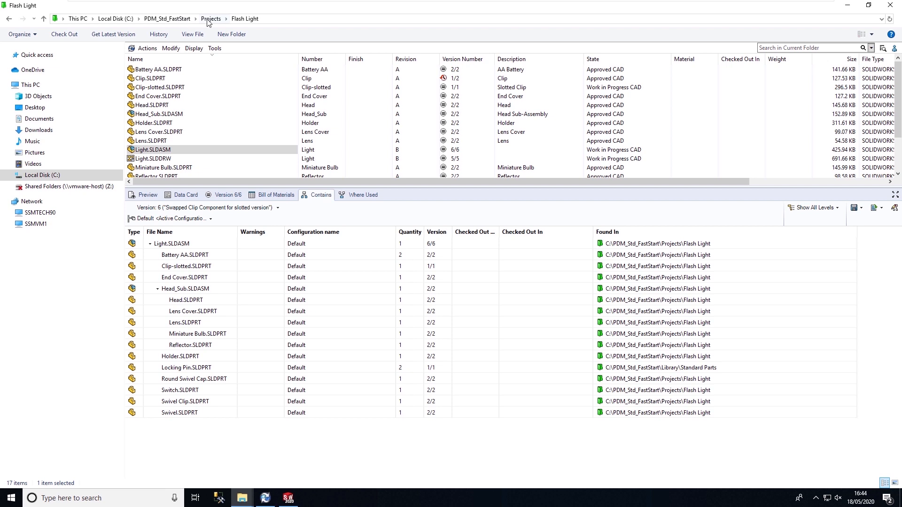
Inspect Light_MK1.SLDASM's Contains list in PRJ_0001 - FlashLight Mk1, noting Locking Pin referenced from Library
{"action": "left_click", "coordinate": [211, 19]}
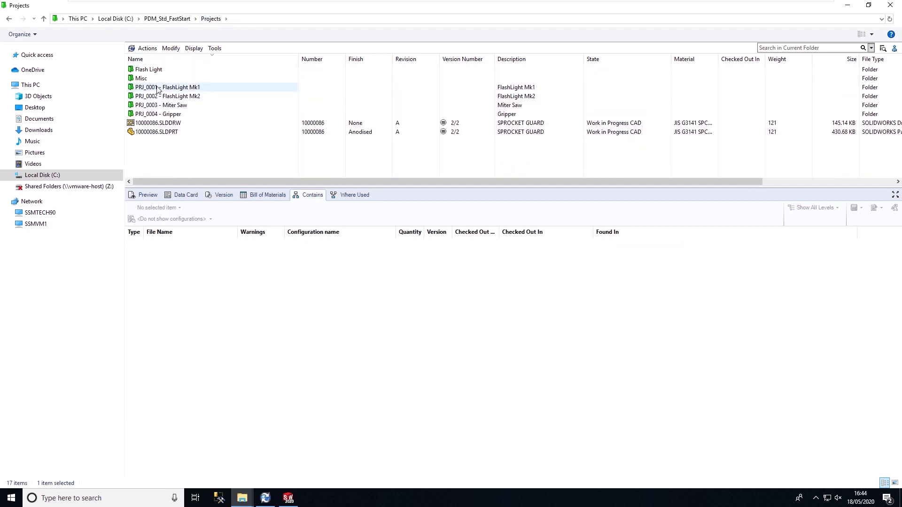
{"action": "double_click", "coordinate": [167, 86]}
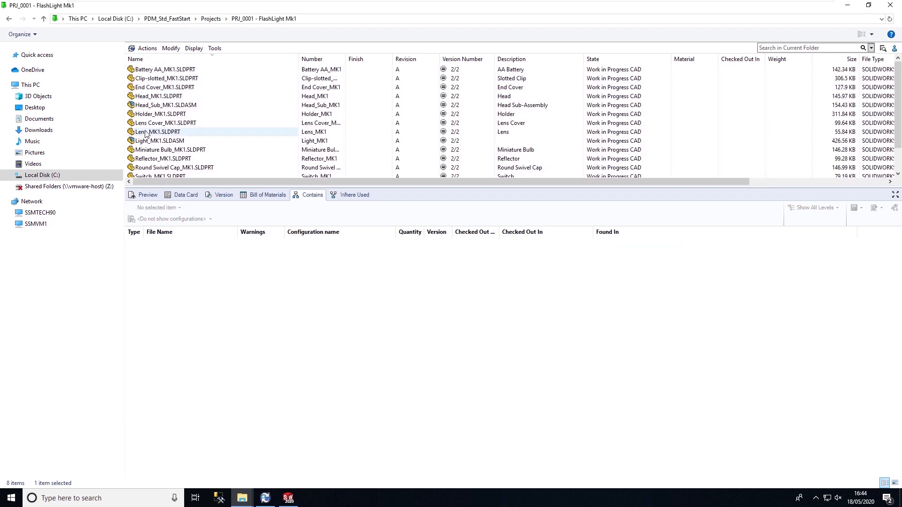
{"action": "left_click", "coordinate": [158, 140]}
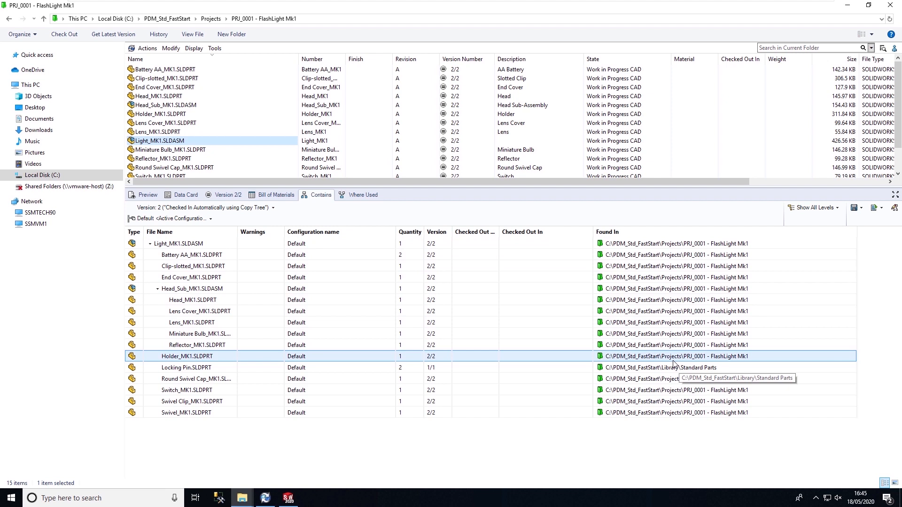
{"action": "left_click", "coordinate": [186, 367]}
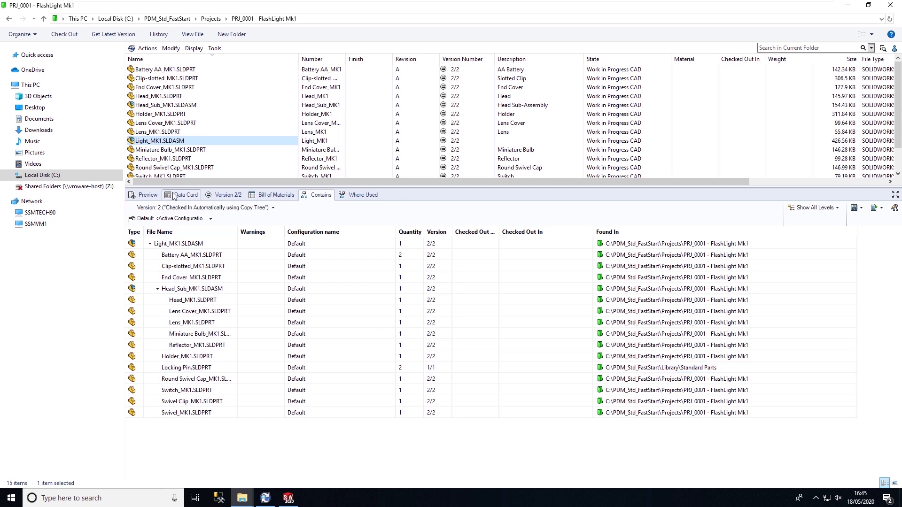
{"action": "left_click", "coordinate": [185, 195]}
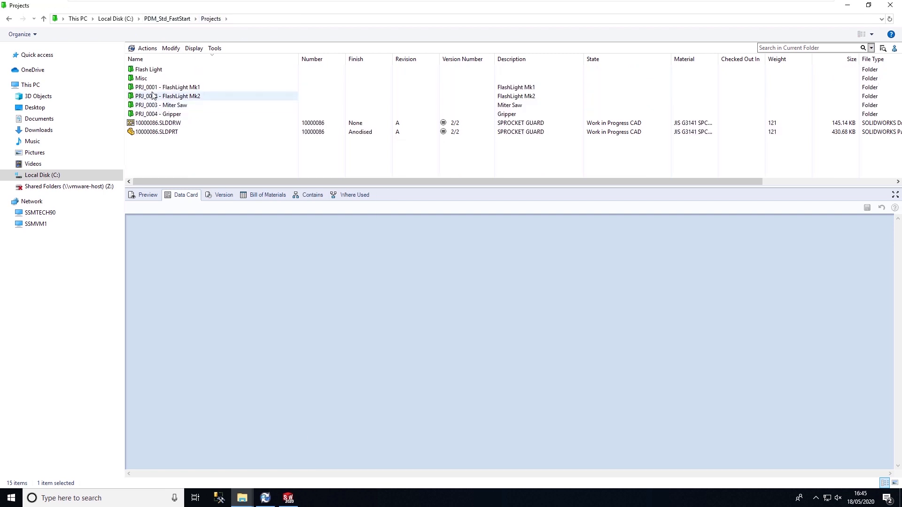
Review the data cards of the PRJ_0001 folder and Light_MK1.SLDASM showing Work in Progress CAD
{"action": "left_click", "coordinate": [166, 86]}
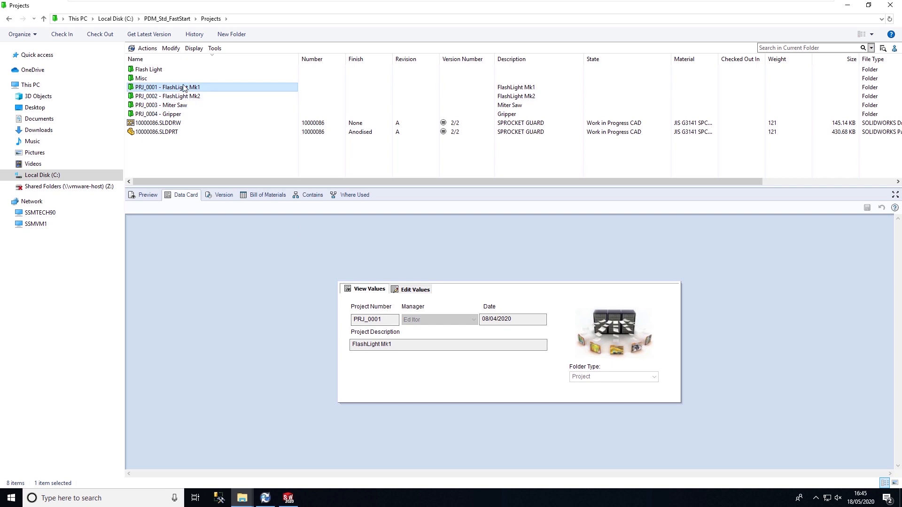
{"action": "double_click", "coordinate": [167, 86]}
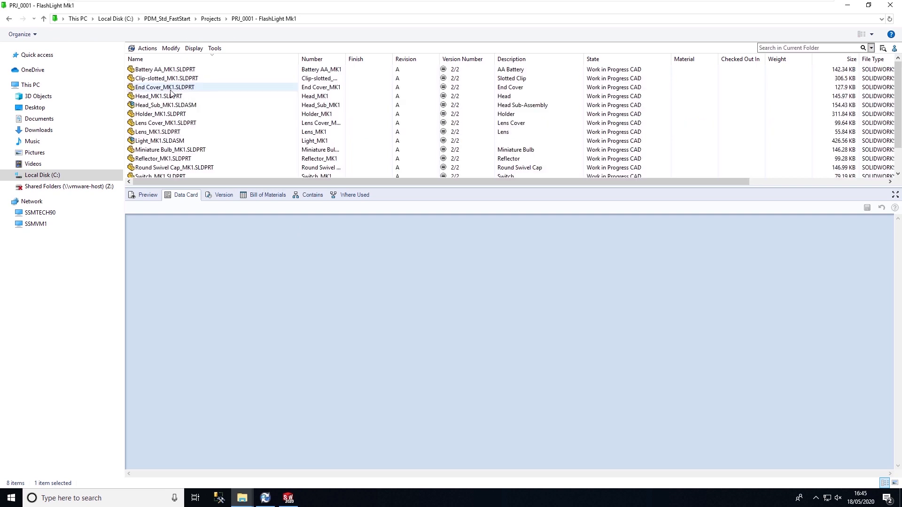
{"action": "left_click", "coordinate": [158, 141]}
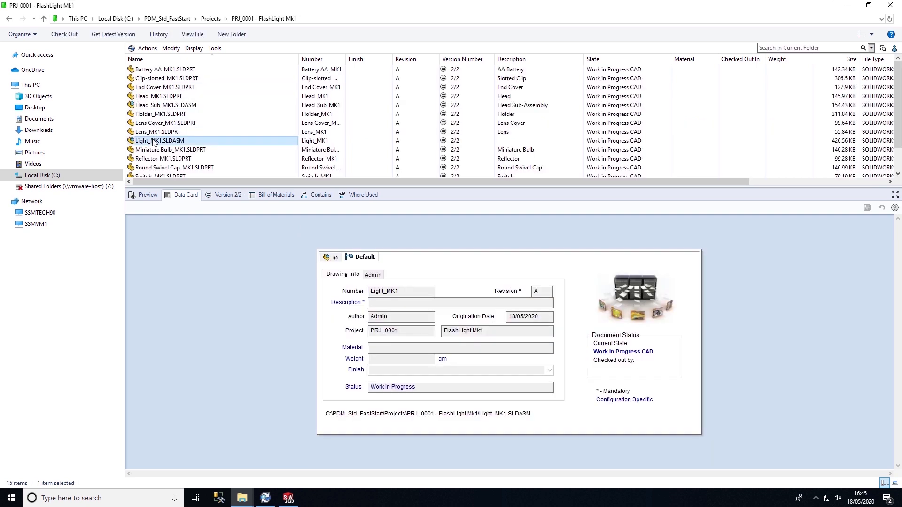
{"action": "left_click", "coordinate": [401, 291]}
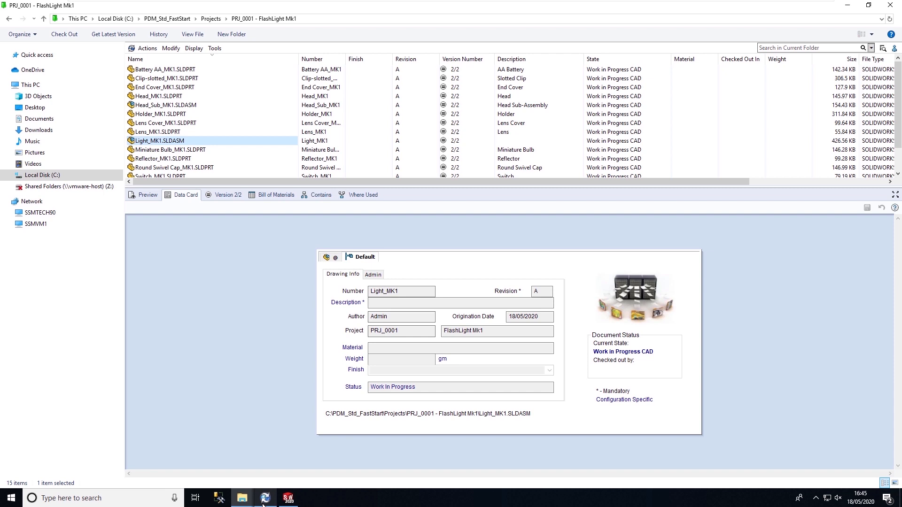
{"action": "left_click", "coordinate": [264, 498]}
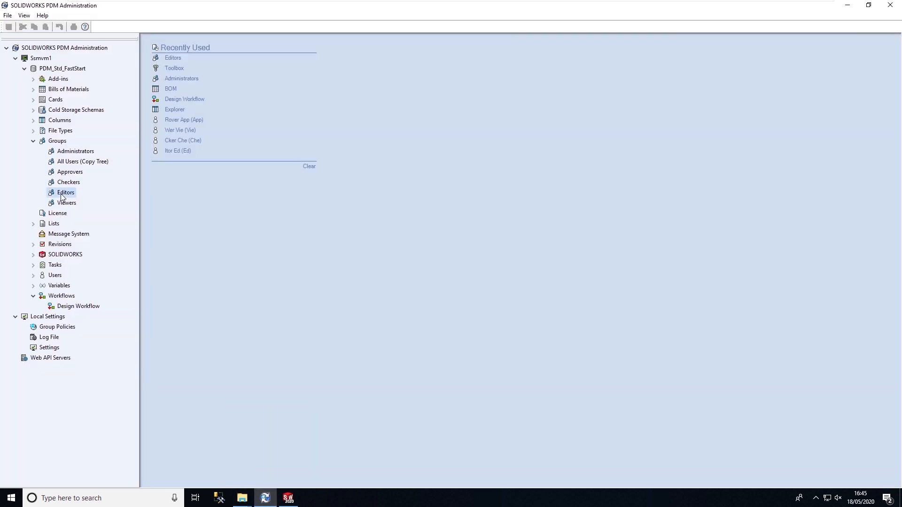
Review the Editors group's Copy Tree variables to update (RevCreationDate = <%date%>) and confirm with OK
{"action": "double_click", "coordinate": [64, 192]}
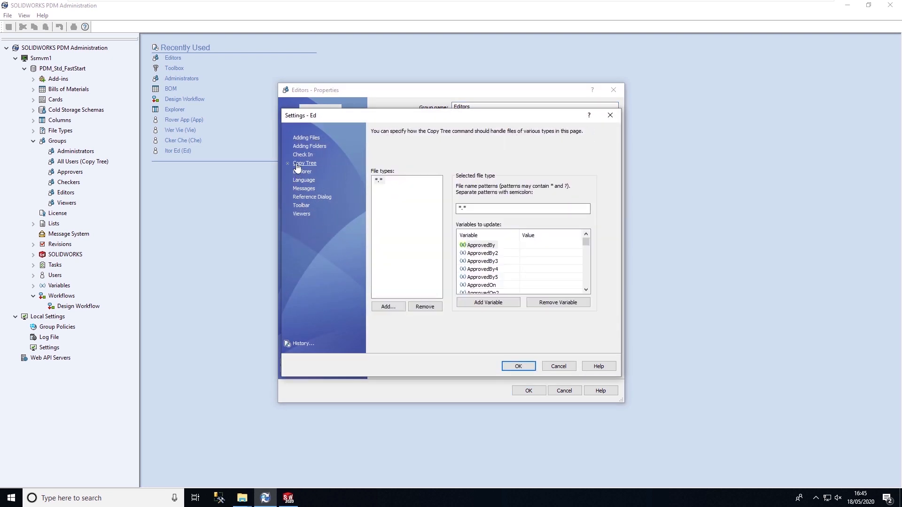
{"action": "scroll", "scroll_direction": "down", "scroll_amount": 3}
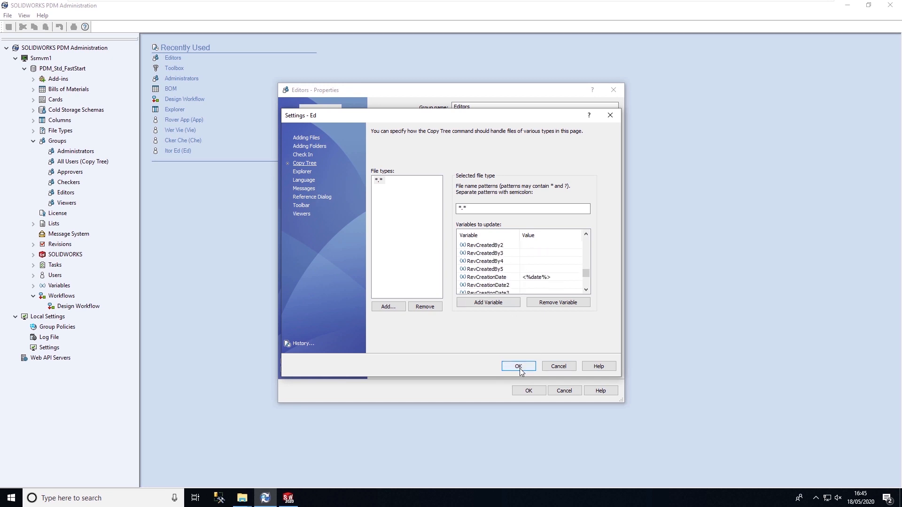
{"action": "left_click", "coordinate": [516, 366]}
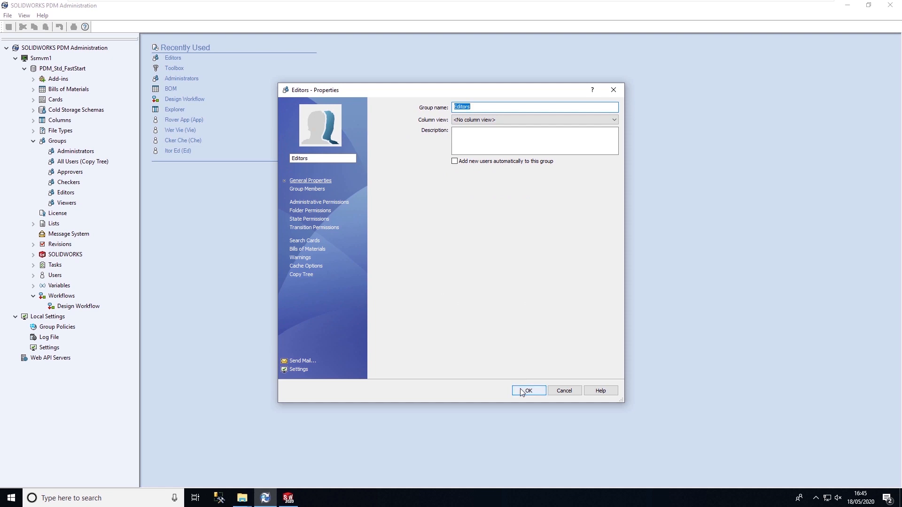